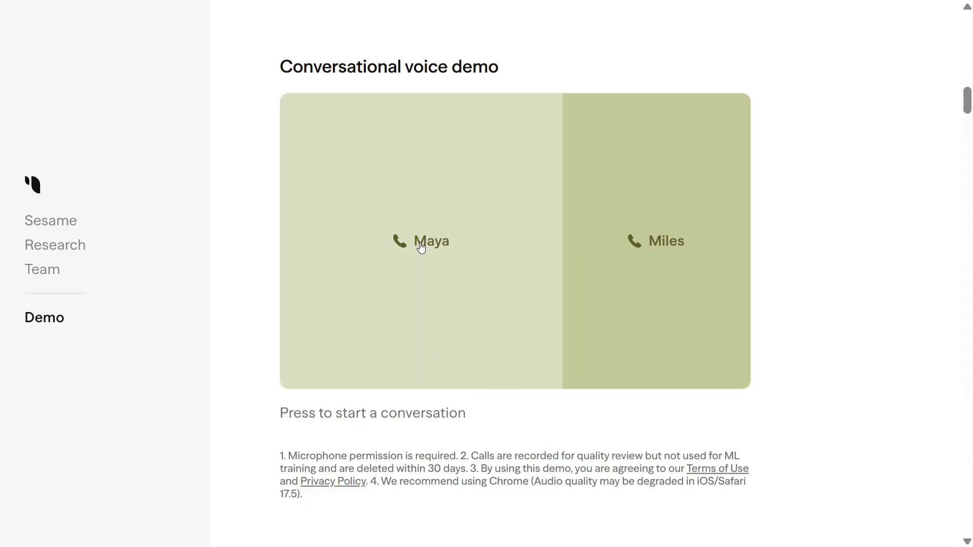
Start a voice call with Maya and allow microphone access for this visit only.
left_click(421, 241)
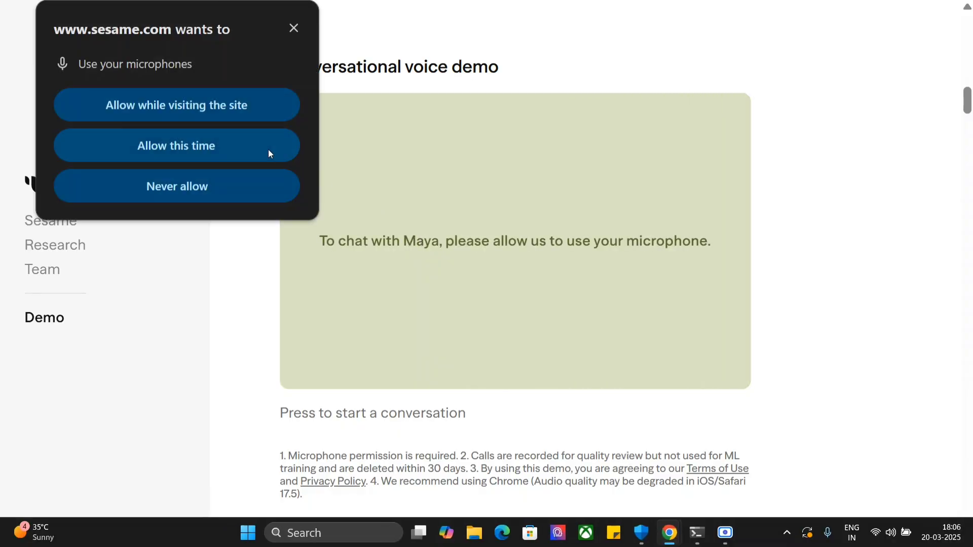
left_click(176, 145)
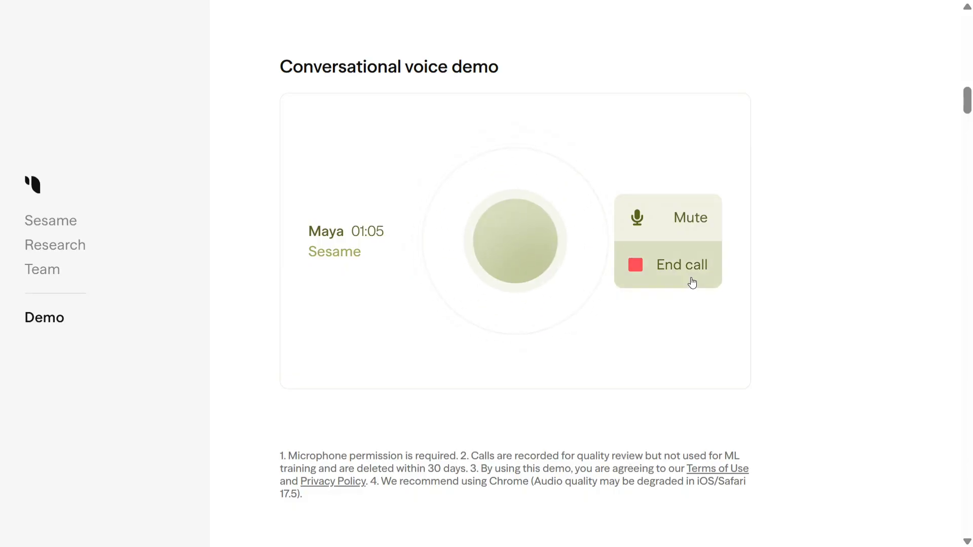
left_click(681, 265)
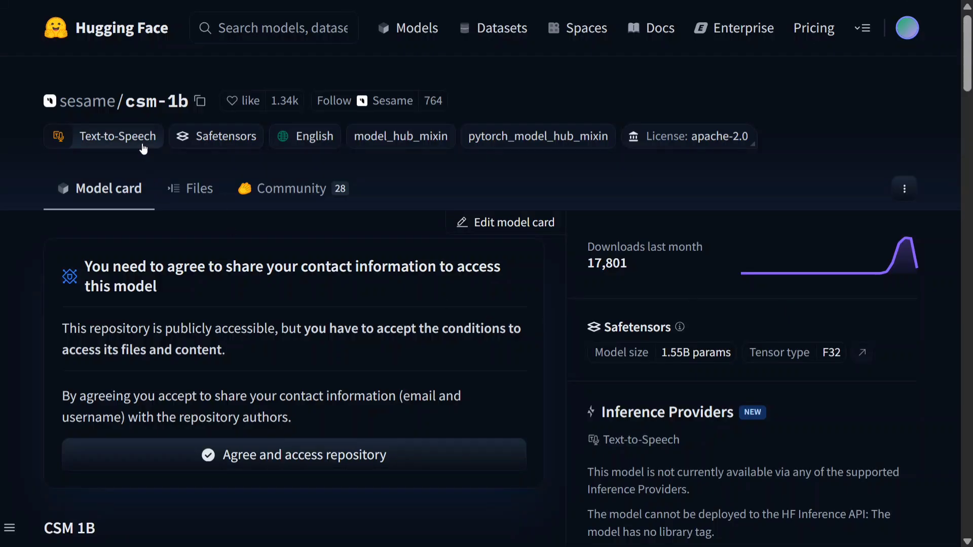
mouse_move(118, 135)
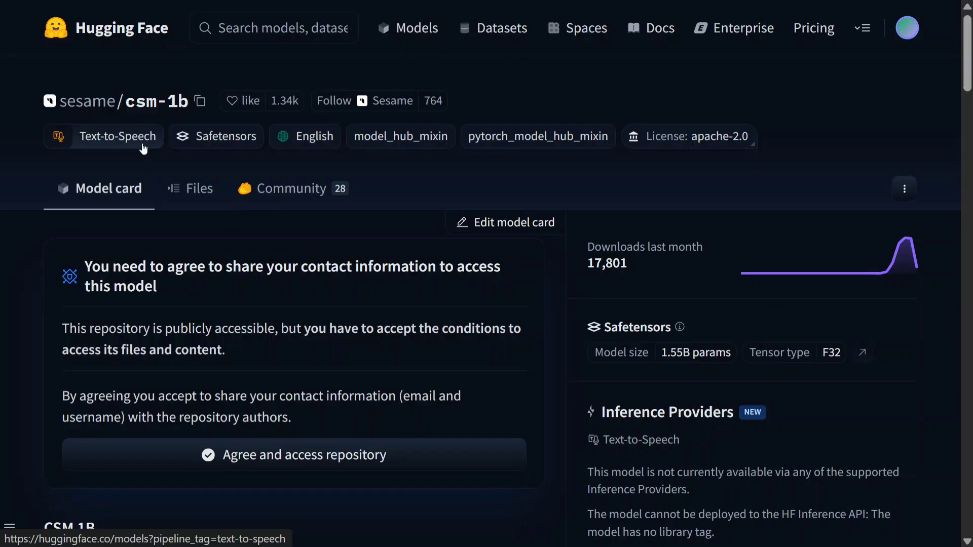
scroll("down", 3)
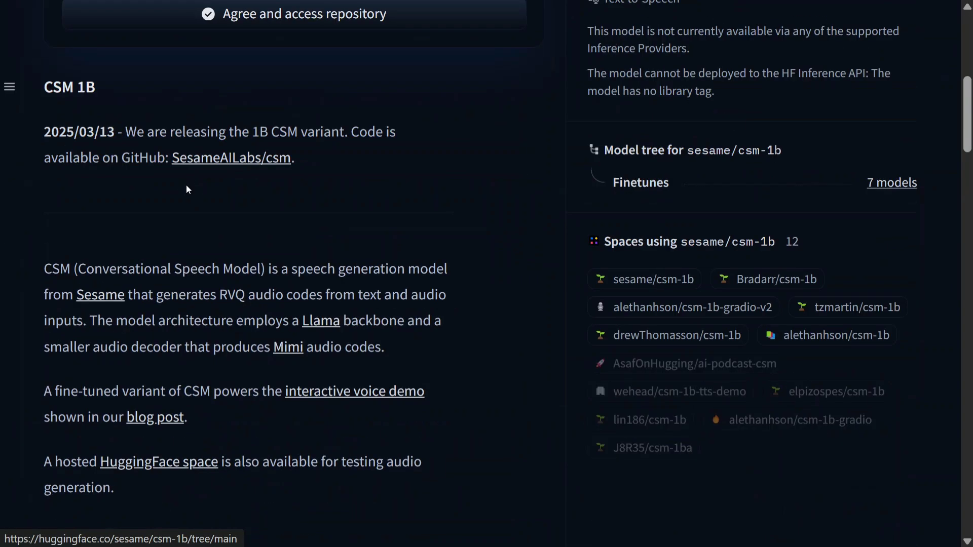
scroll("down", 3)
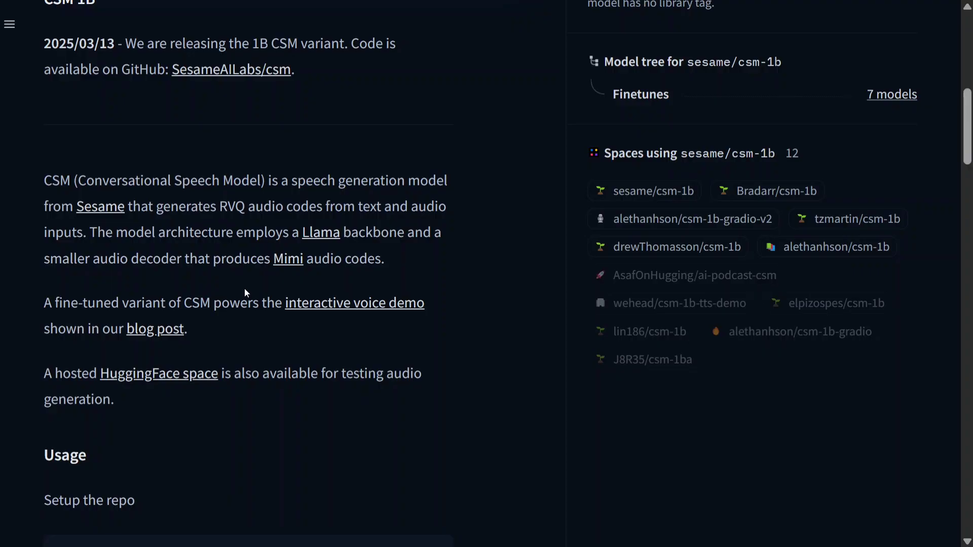
scroll("down", 3)
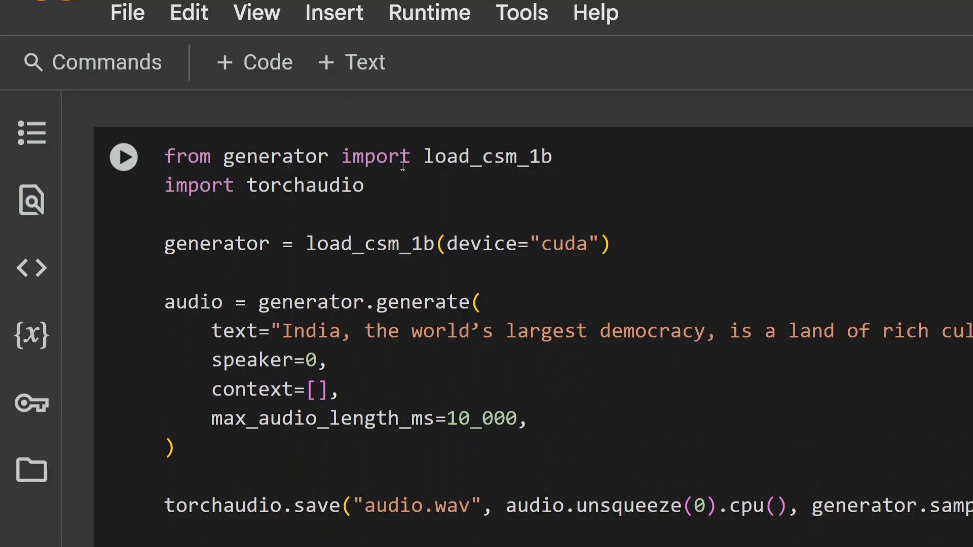
mouse_move(476, 182)
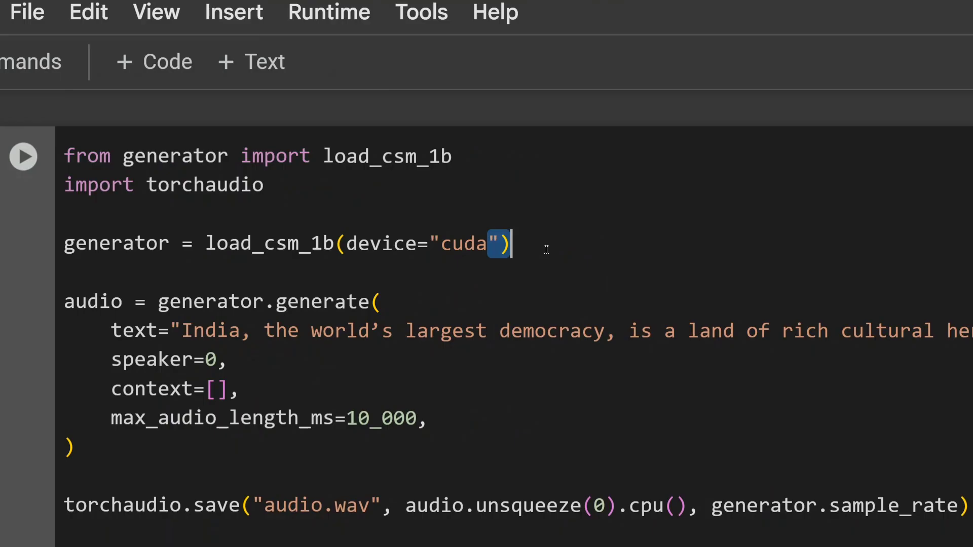
Run the CSM-1B generator cell to fetch model files and produce the ten-second India clip.
left_click(344, 243)
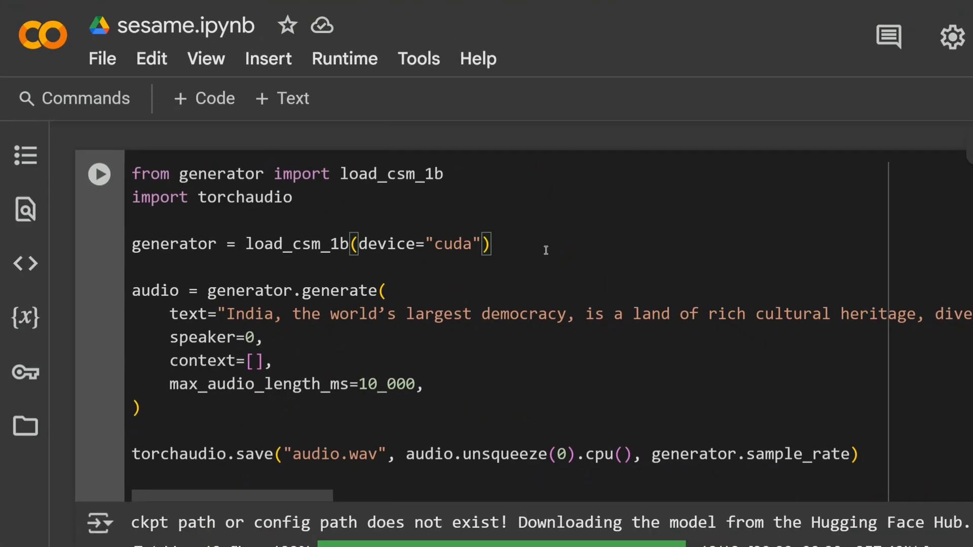
mouse_move(371, 321)
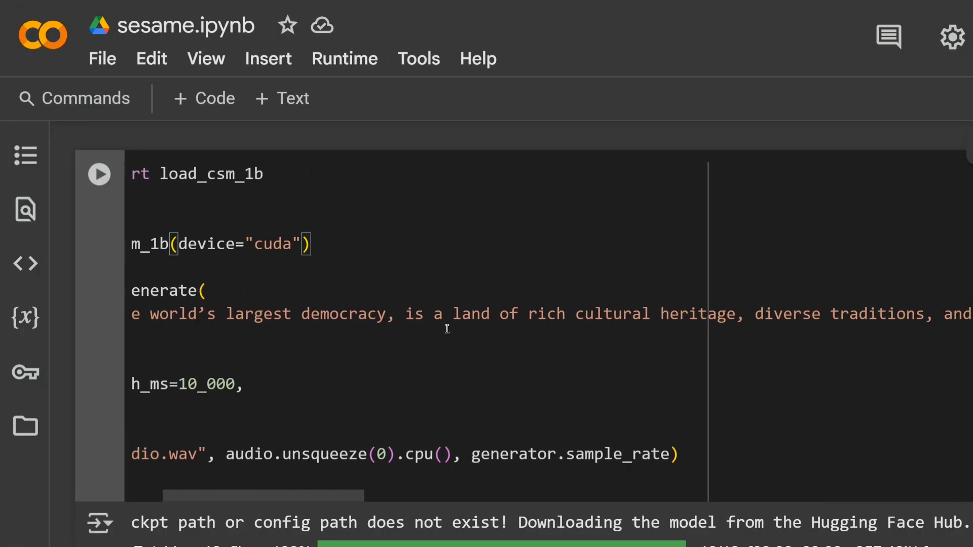
scroll("left", 3)
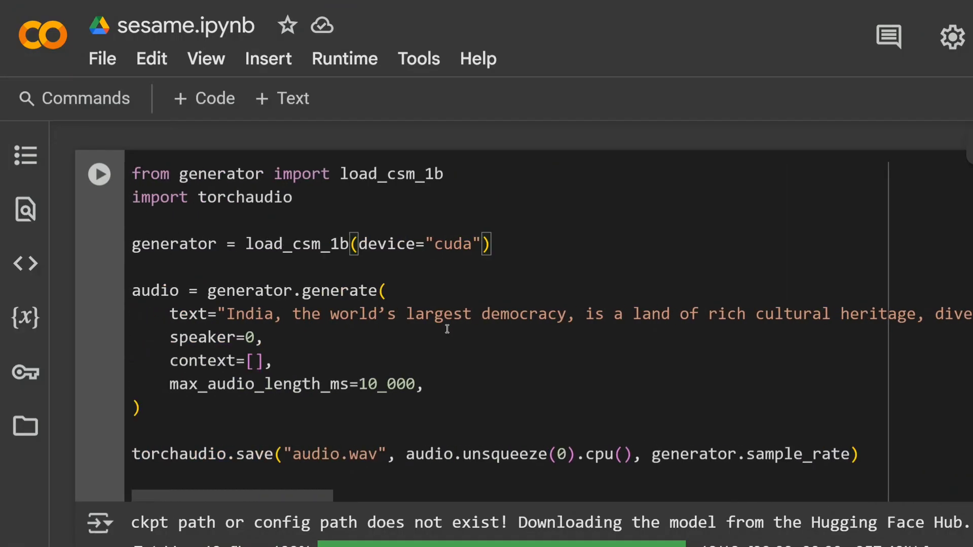
scroll("down", 3)
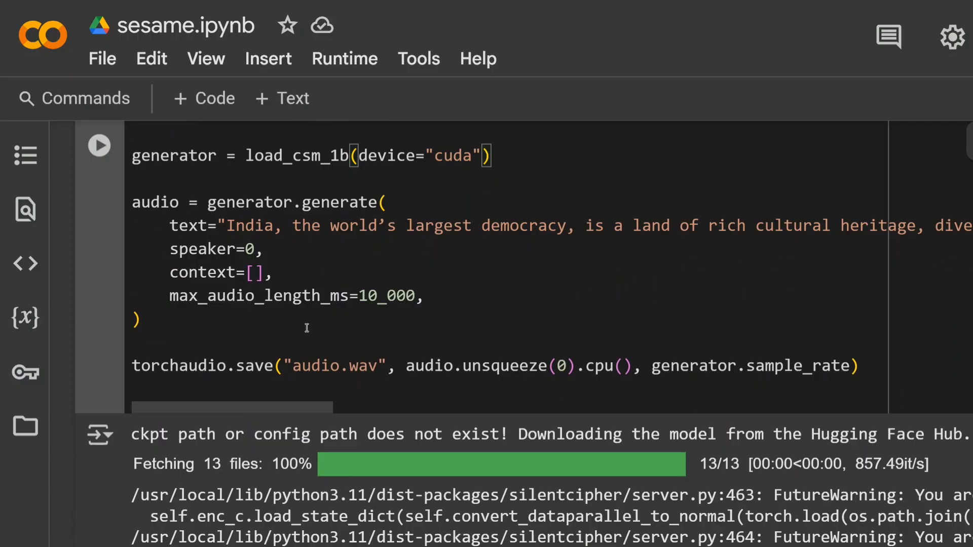
mouse_move(408, 311)
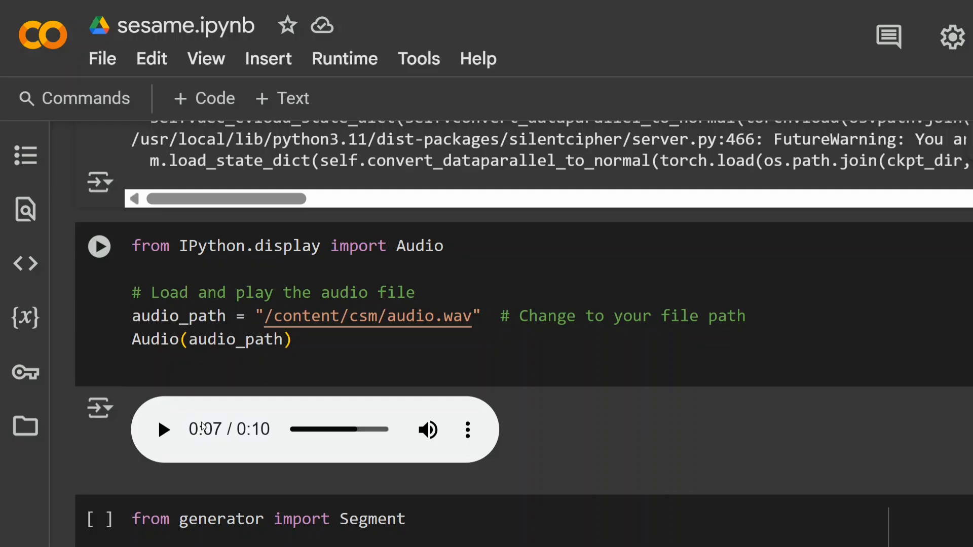
Play the generated ten-second speech clip in the notebook's audio player.
left_click(163, 429)
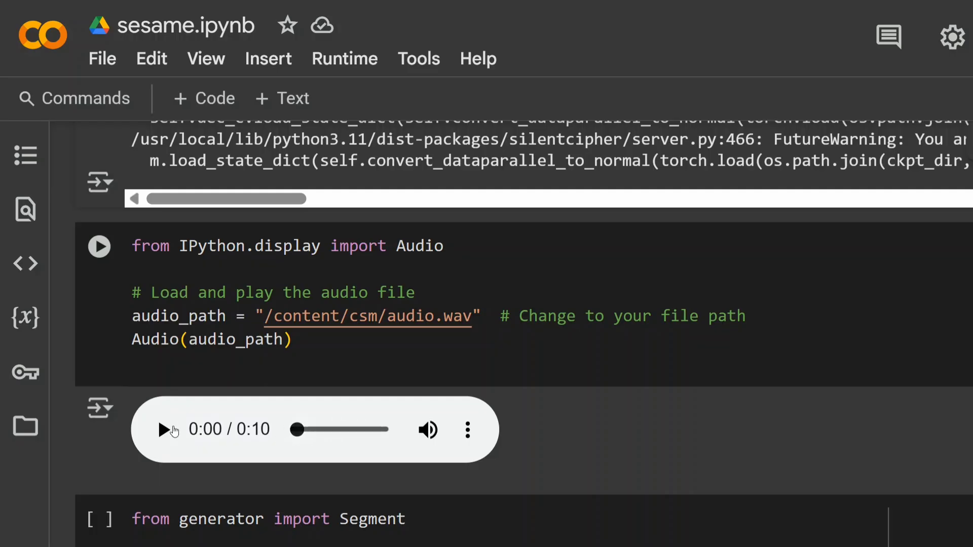
left_click(163, 429)
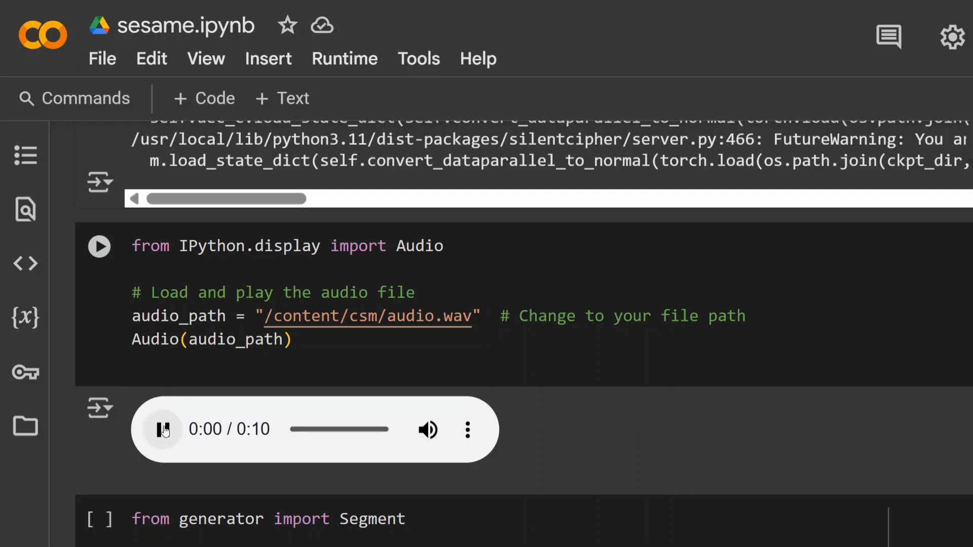
left_click(162, 428)
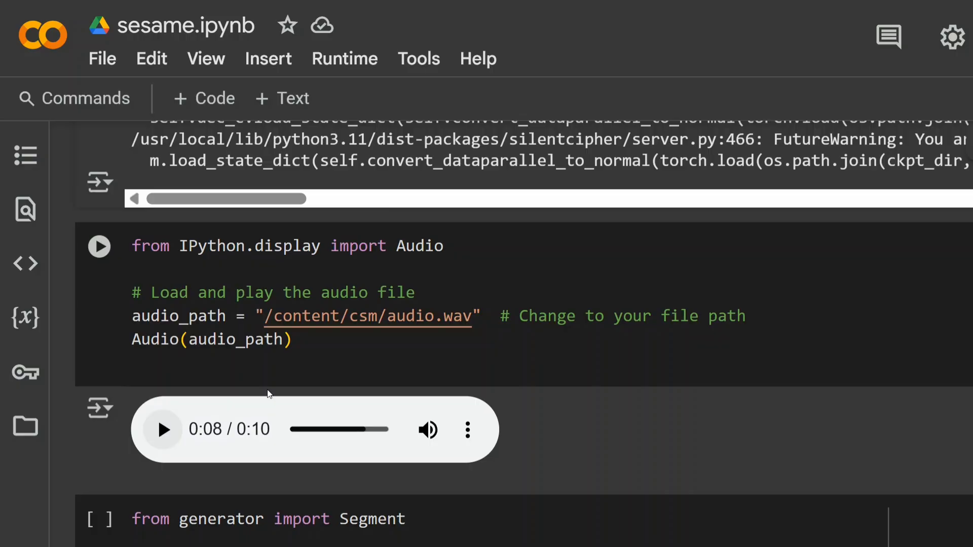
scroll("down", 3)
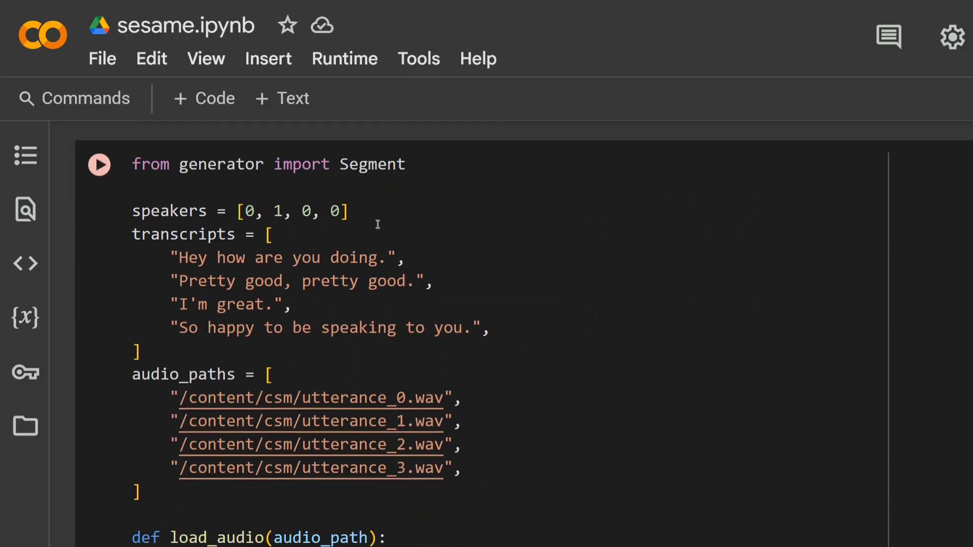
Review the multi-speaker Segment cell: four context utterances, speaker 1's reply sentence, and the RuntimeError traceback.
left_click_drag(251, 211, 348, 210)
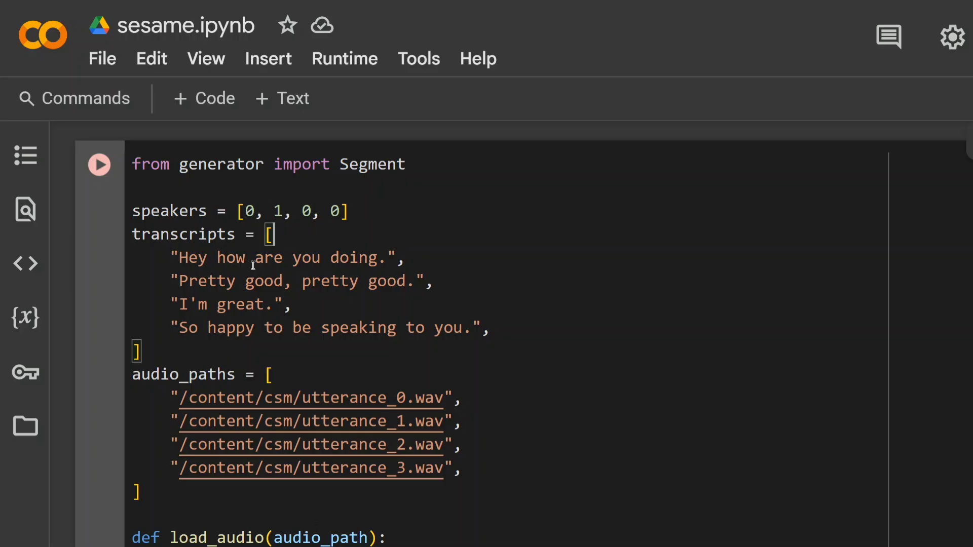
mouse_move(165, 257)
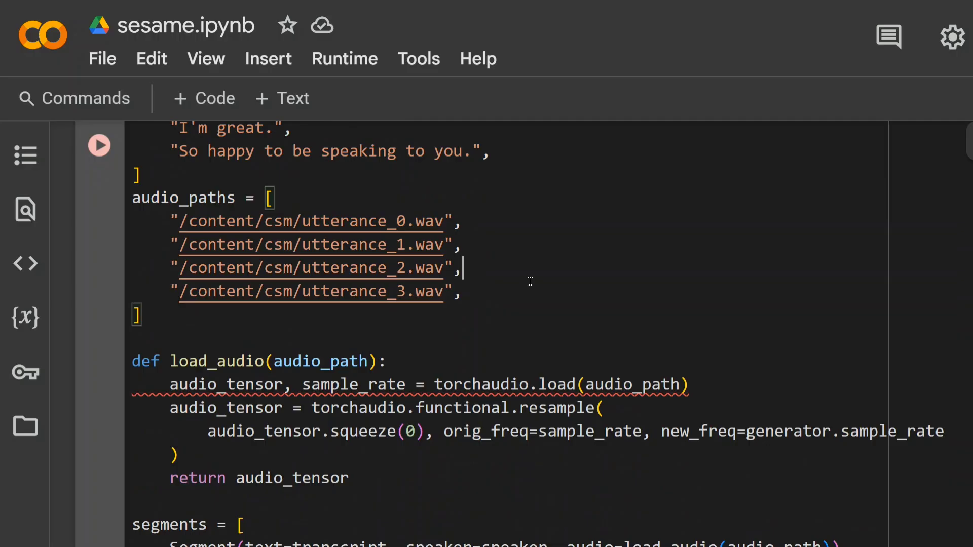
scroll("up", 3)
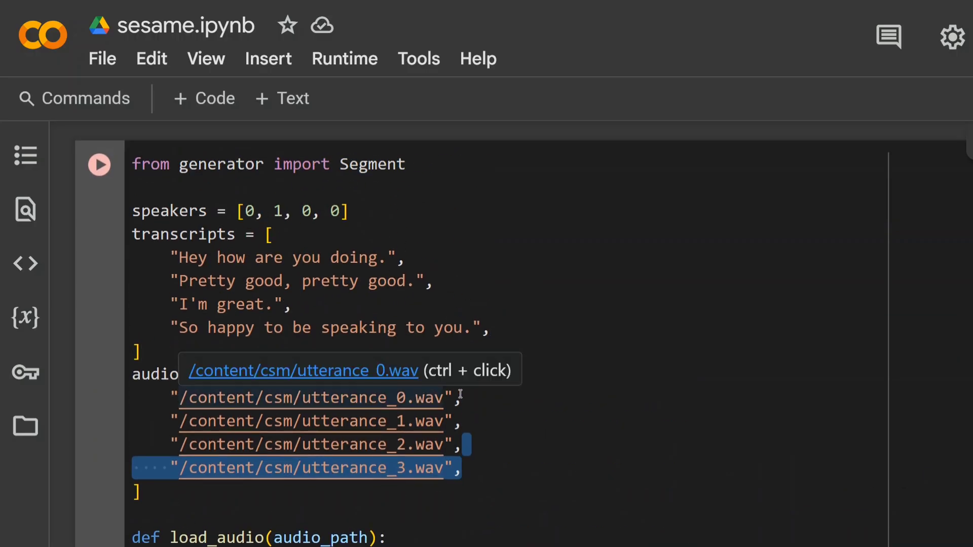
scroll("down", 3)
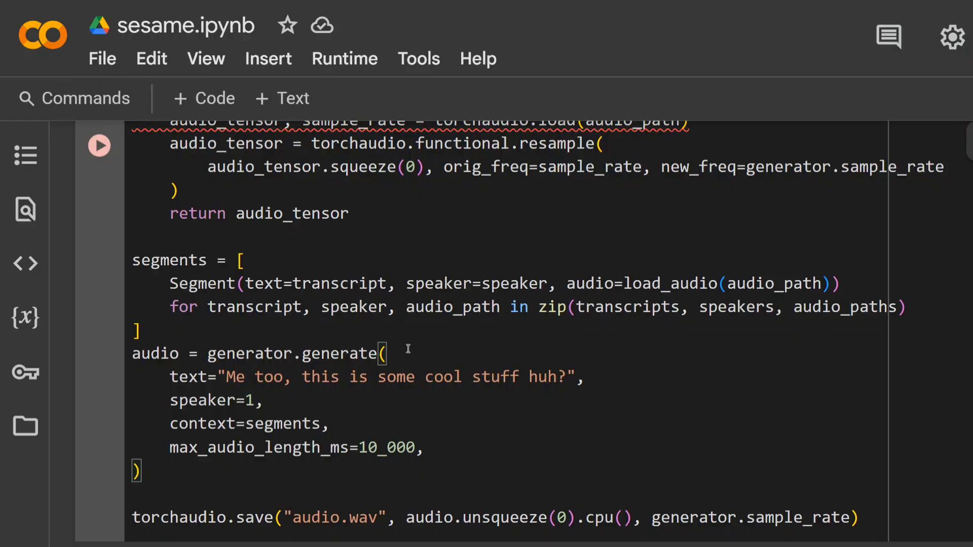
left_click(98, 145)
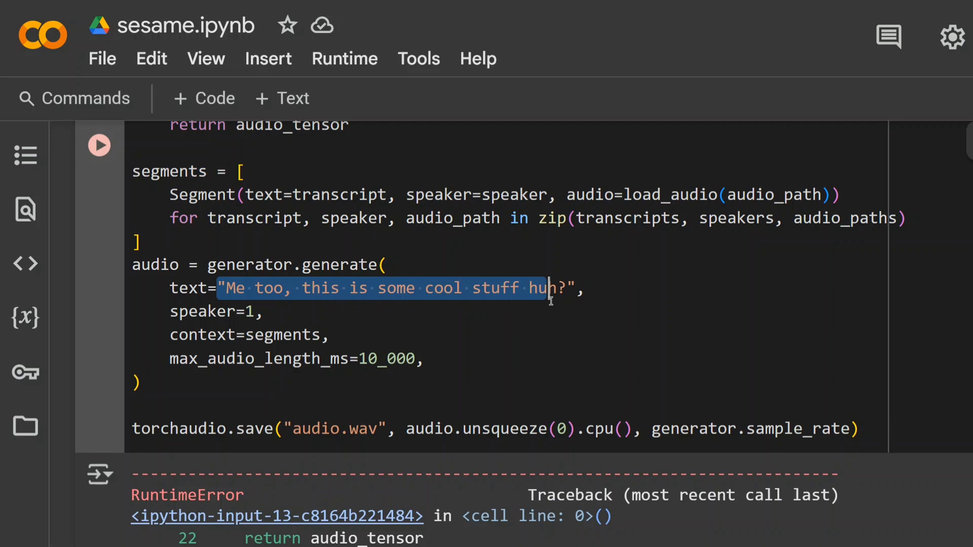
scroll("up", 3)
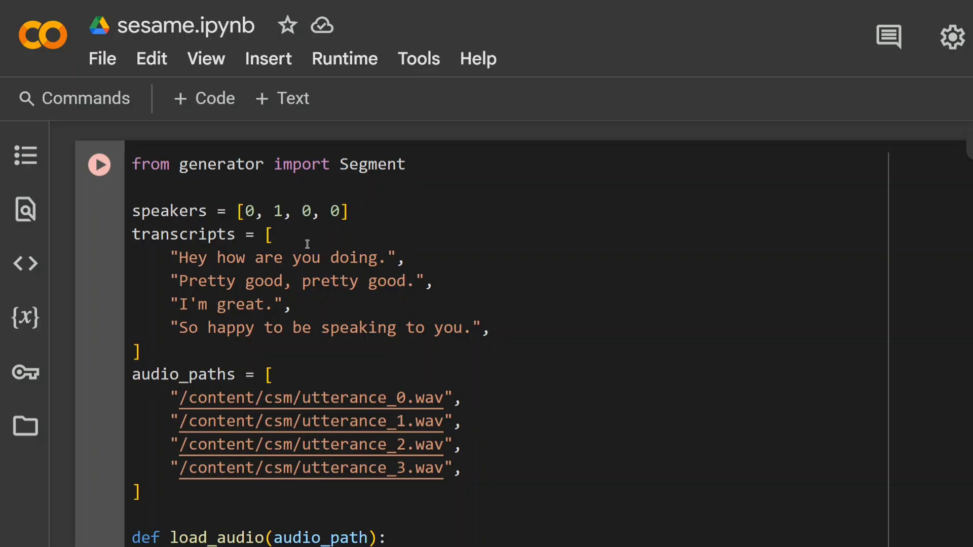
scroll("down", 3)
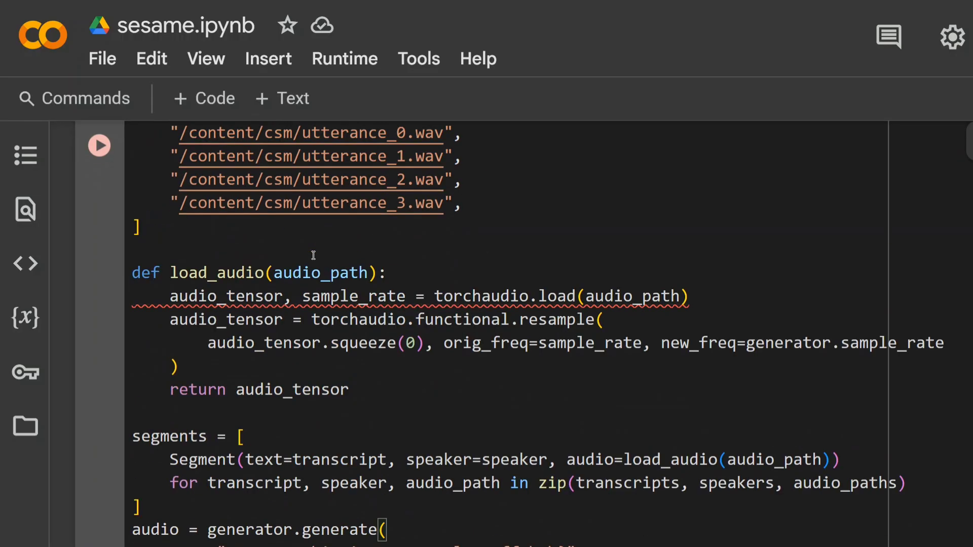